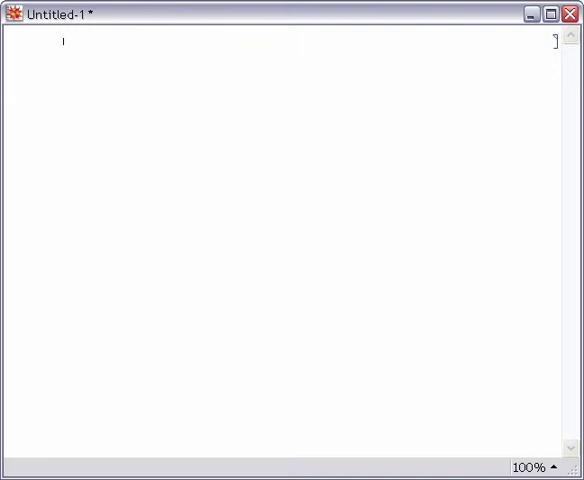
Evaluate Expand[(x+1)^5] and Expand[(α+1)^5], then start a Plot input.
type("Expand[(x + 1")
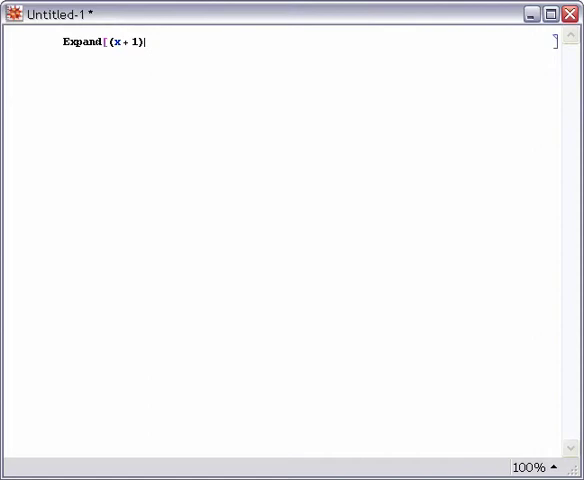
type("5]")
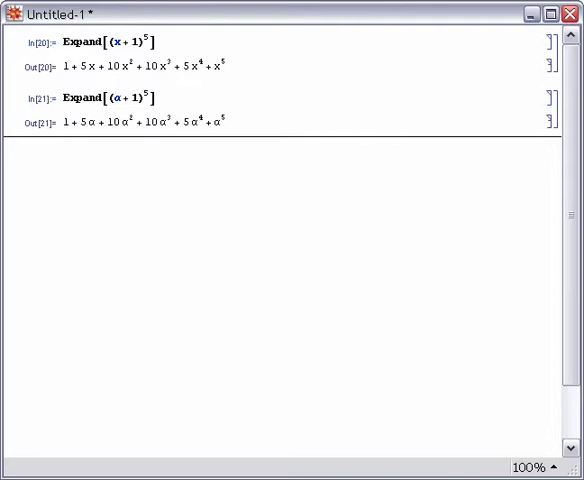
type("Plot")
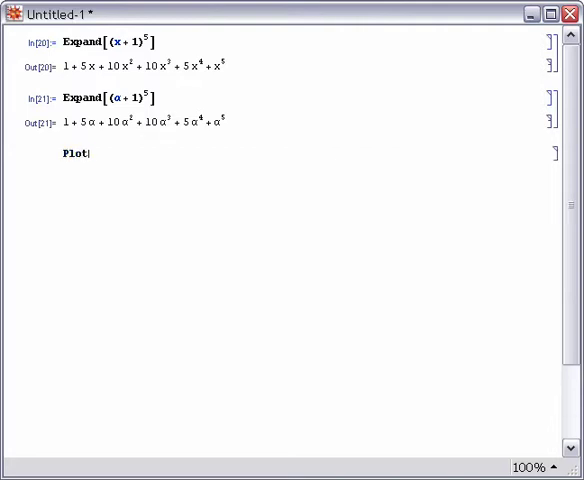
Evaluate Plot[Sin[x], {x, 0, 2 Pi}] to draw one full sine wave.
type("[Sin[x], {")
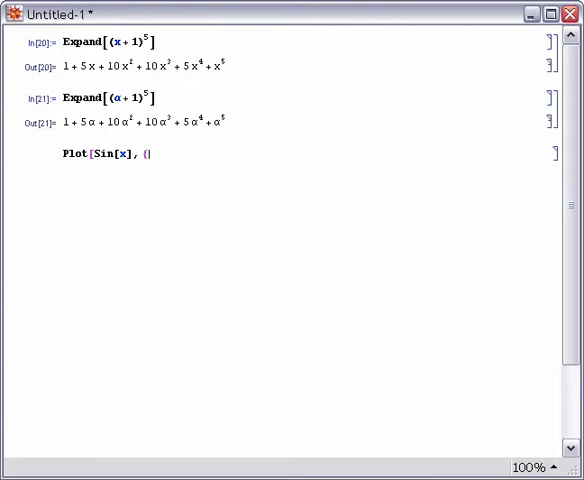
type("x, 0, 2 Pi}]")
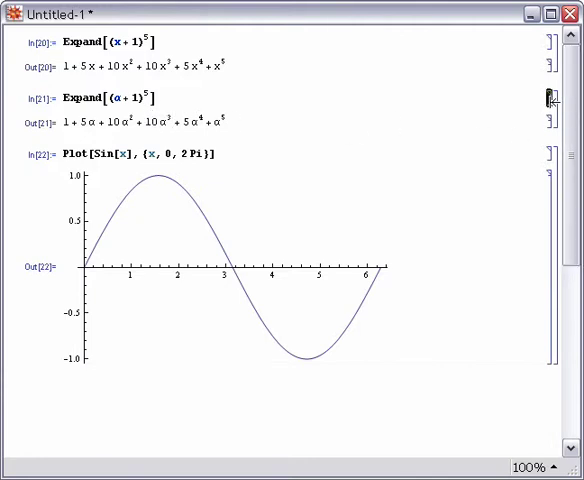
mouse_move(461, 380)
type("Slider[")
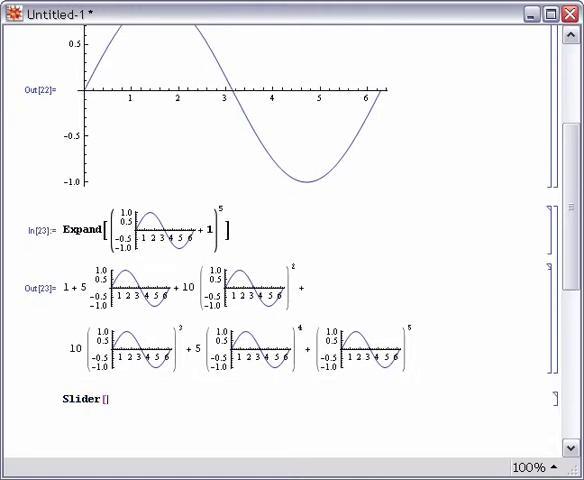
Create Slider[Dynamic[a]] and drag its thumb partway to the right.
type("Dynamic")
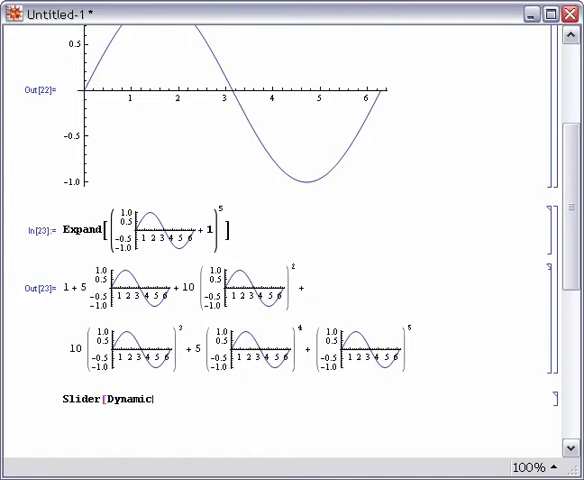
type("[]")
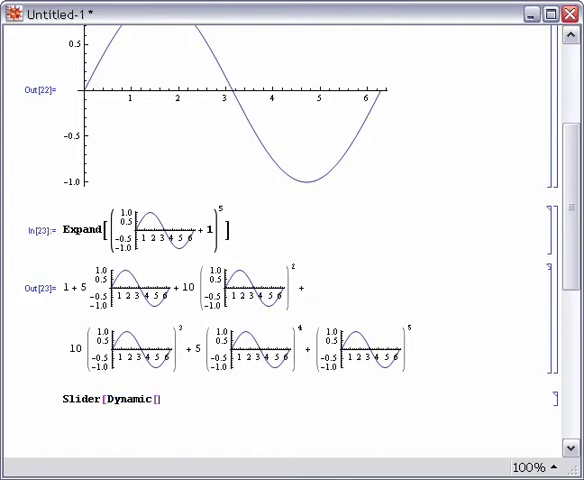
type("a")
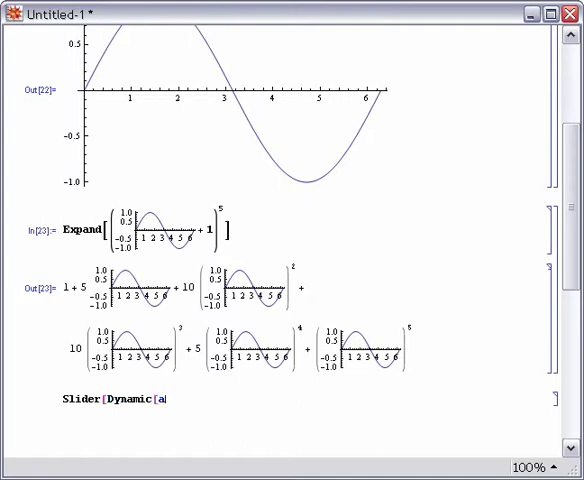
type("]]")
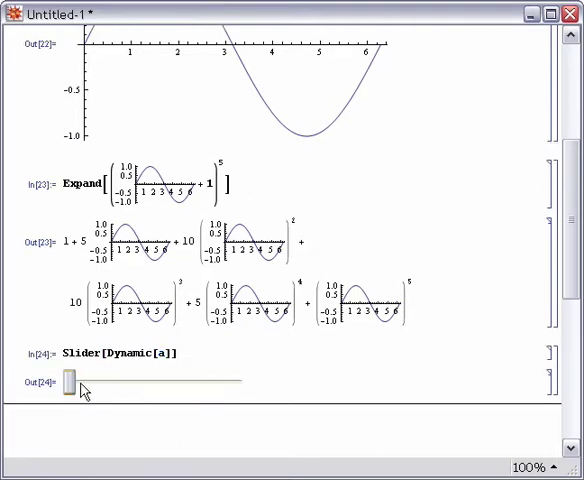
left_click_drag(72, 380, 178, 380)
type("Expand[(+1)^5]")
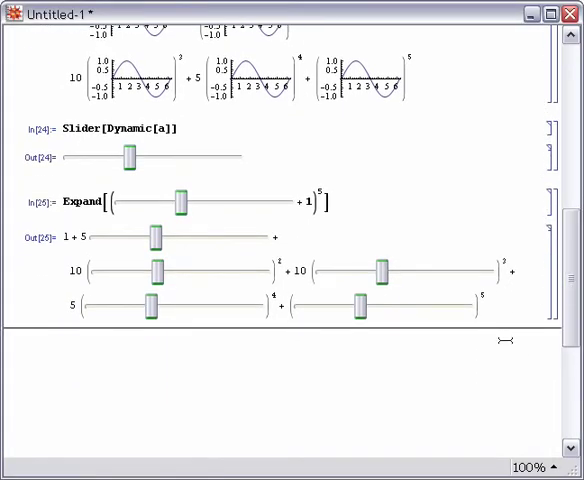
Scroll down to the empty framed graphic and click inside to drop a ball.
scroll("down", 3)
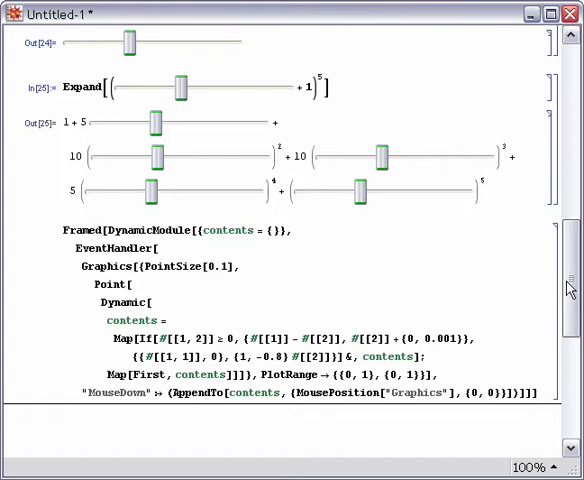
scroll("down", 3)
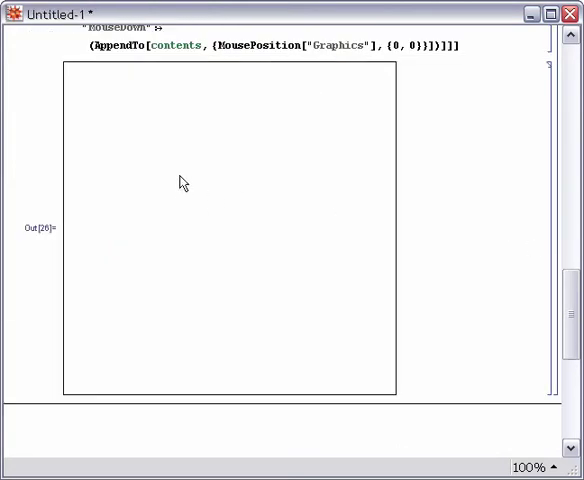
left_click(136, 337)
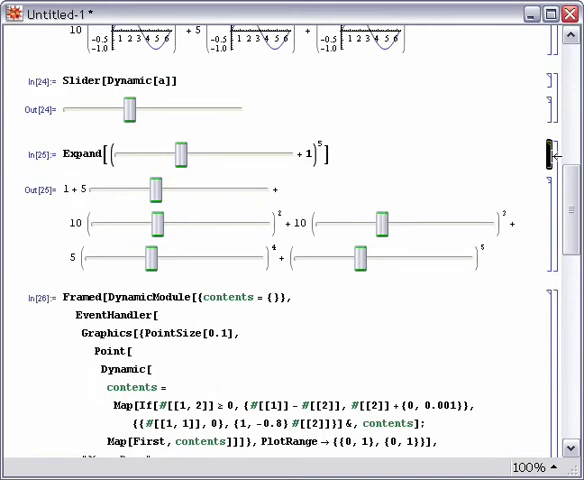
Scroll down to the framed graphic with the balls resting at the bottom.
scroll("down", 3)
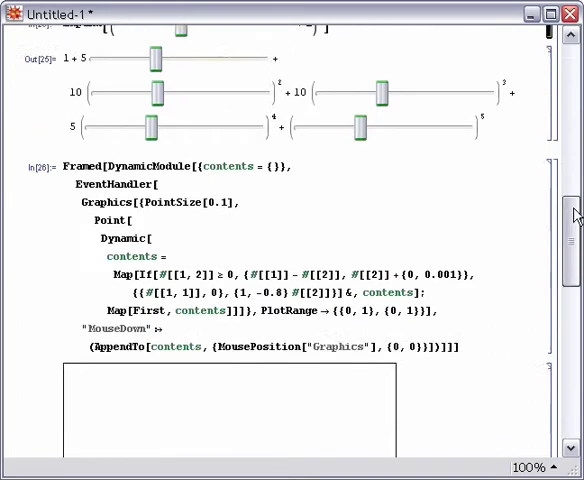
scroll("down", 3)
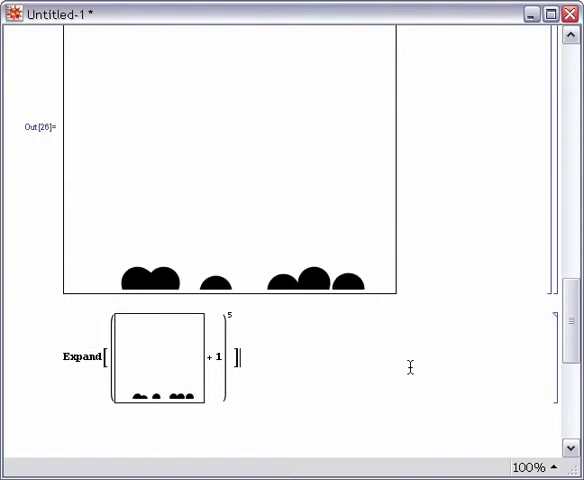
mouse_move(190, 345)
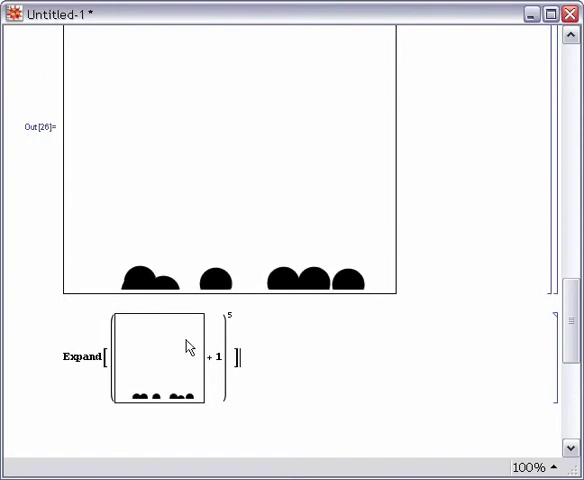